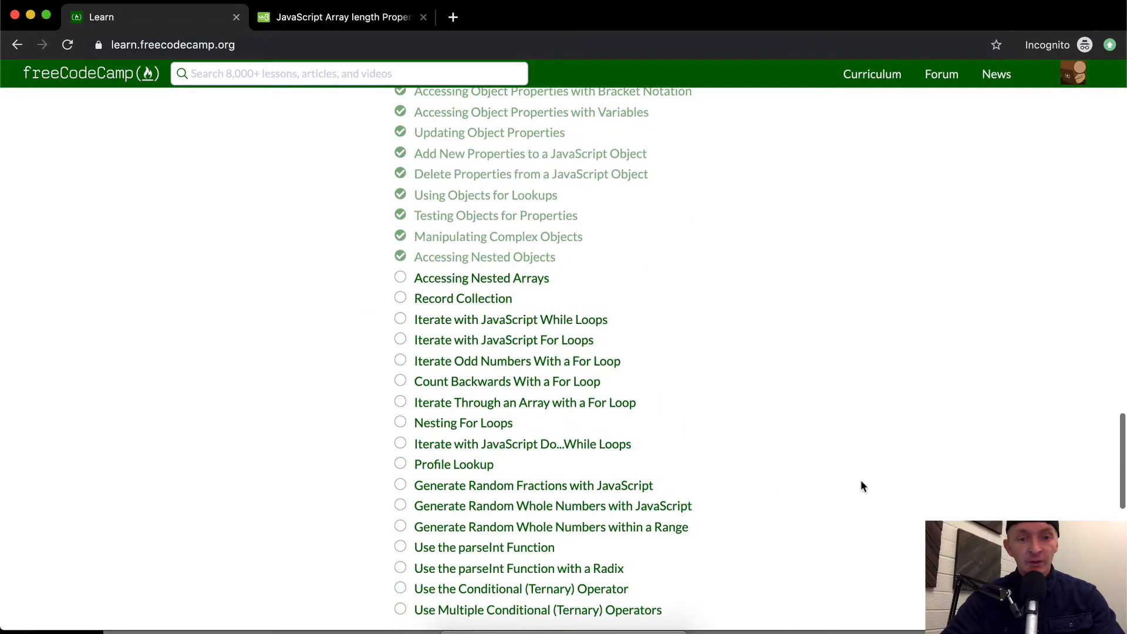
Step: Open the 'Accessing Nested Arrays' challenge from the Basic JavaScript list
click(481, 278)
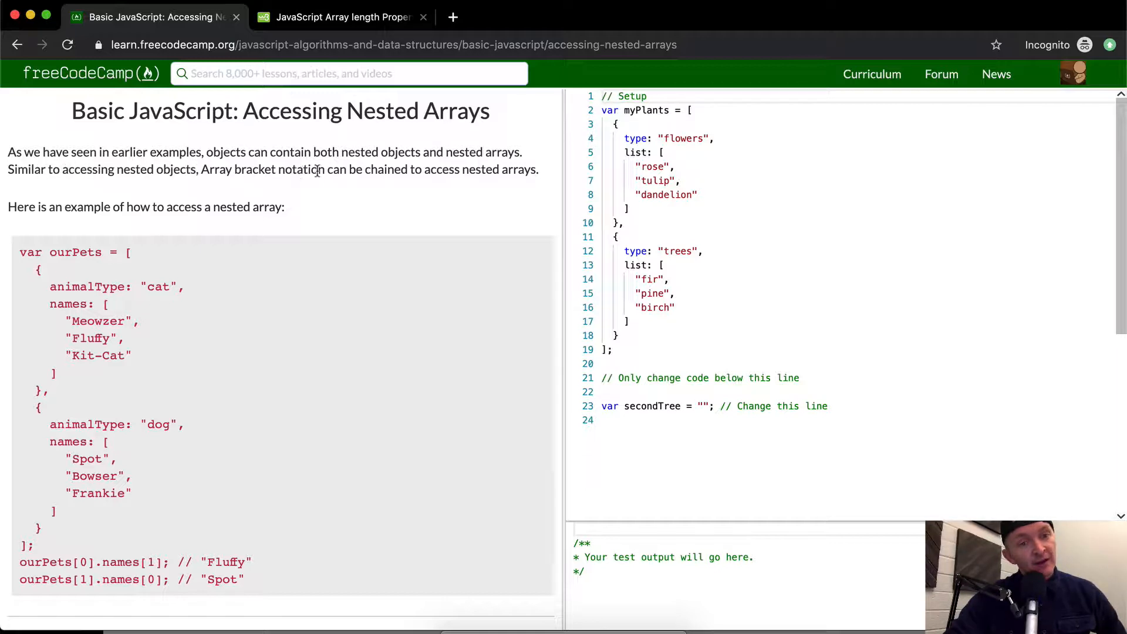
mouse_move(482, 169)
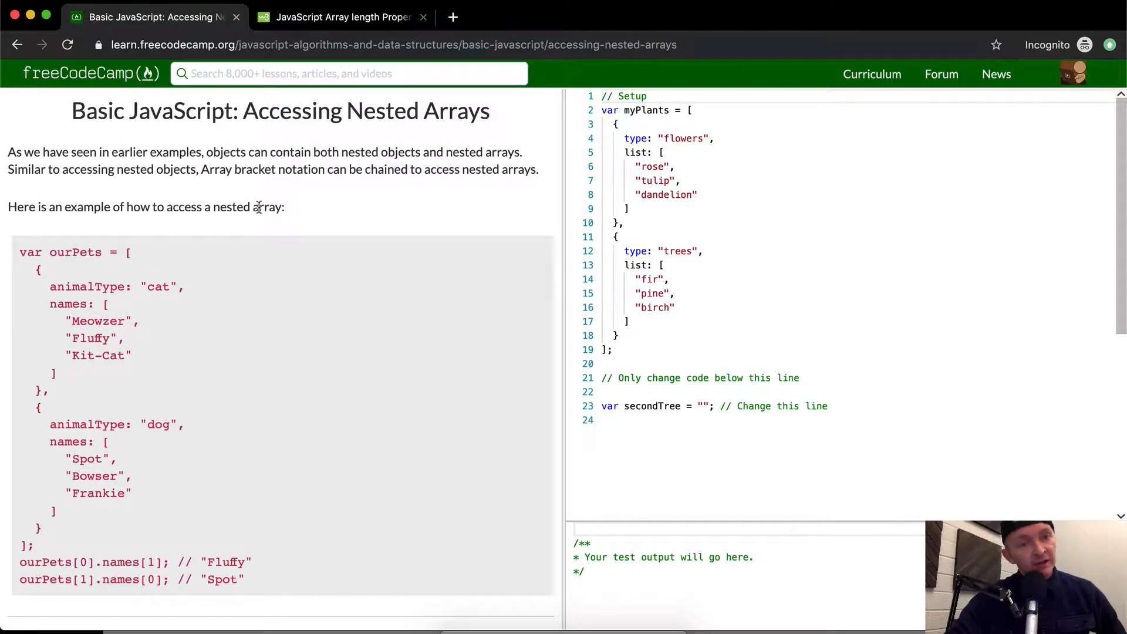
scroll(down, 3)
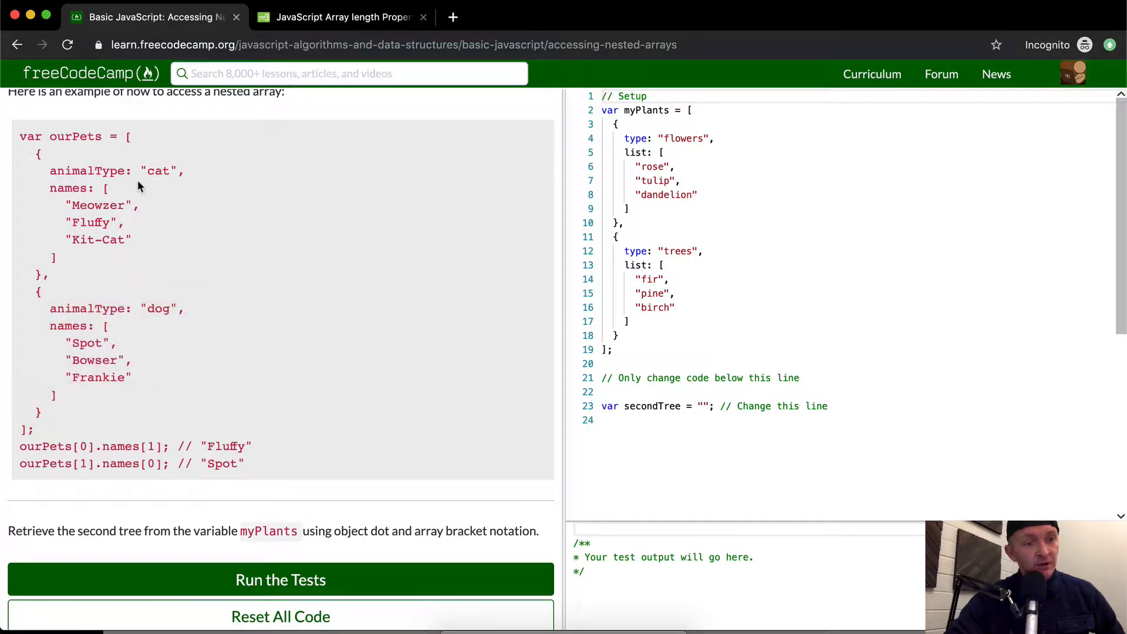
scroll(down, 3)
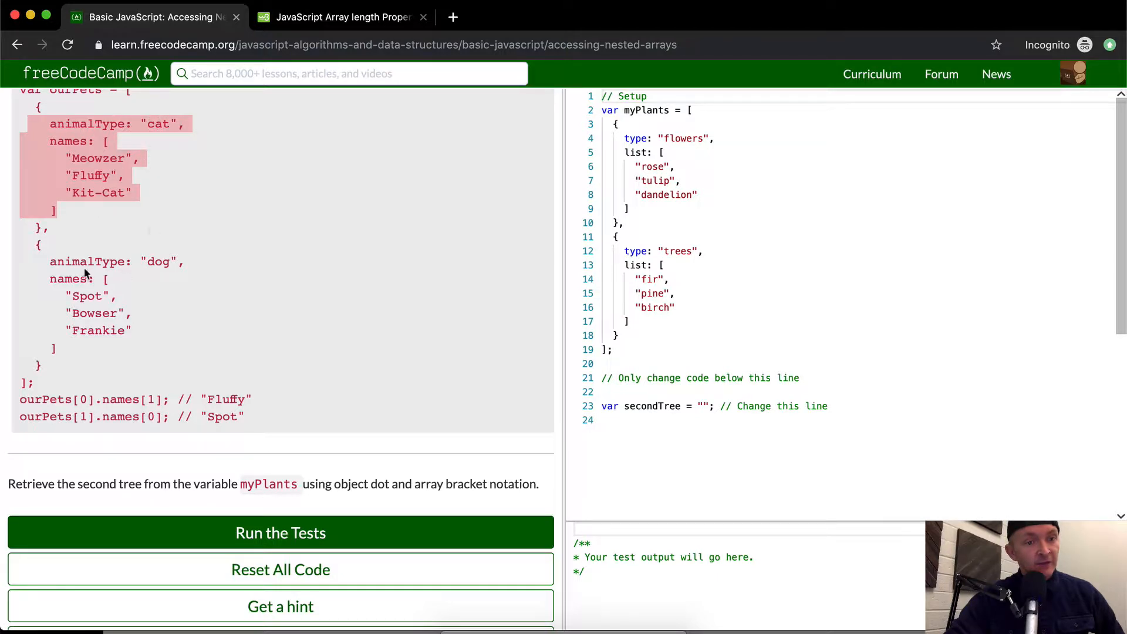
scroll(down, 3)
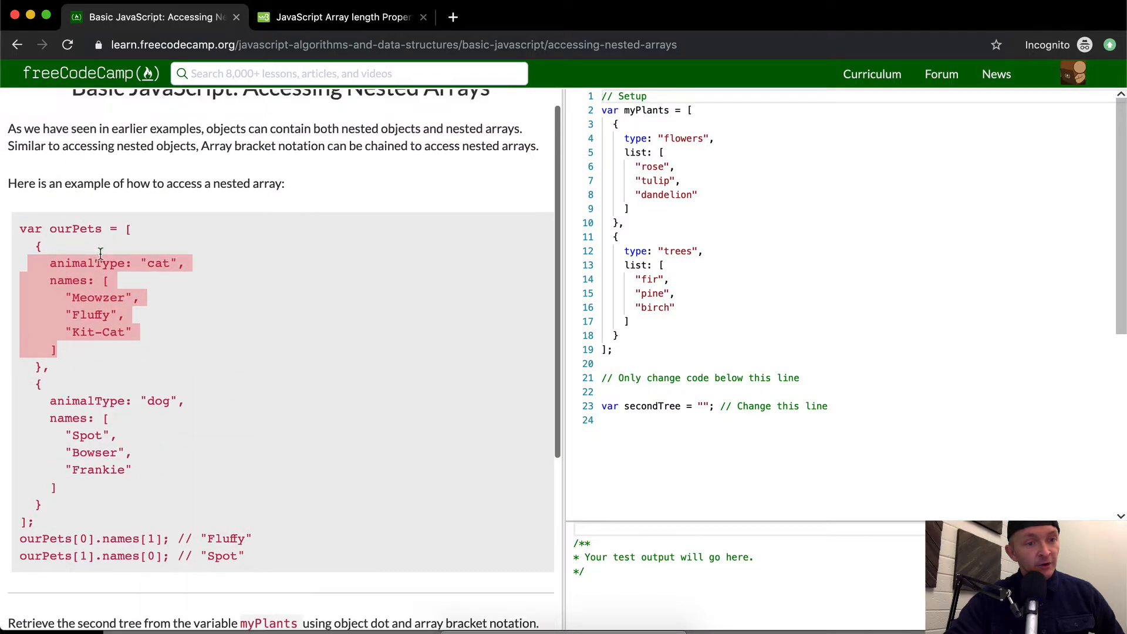
scroll(down, 3)
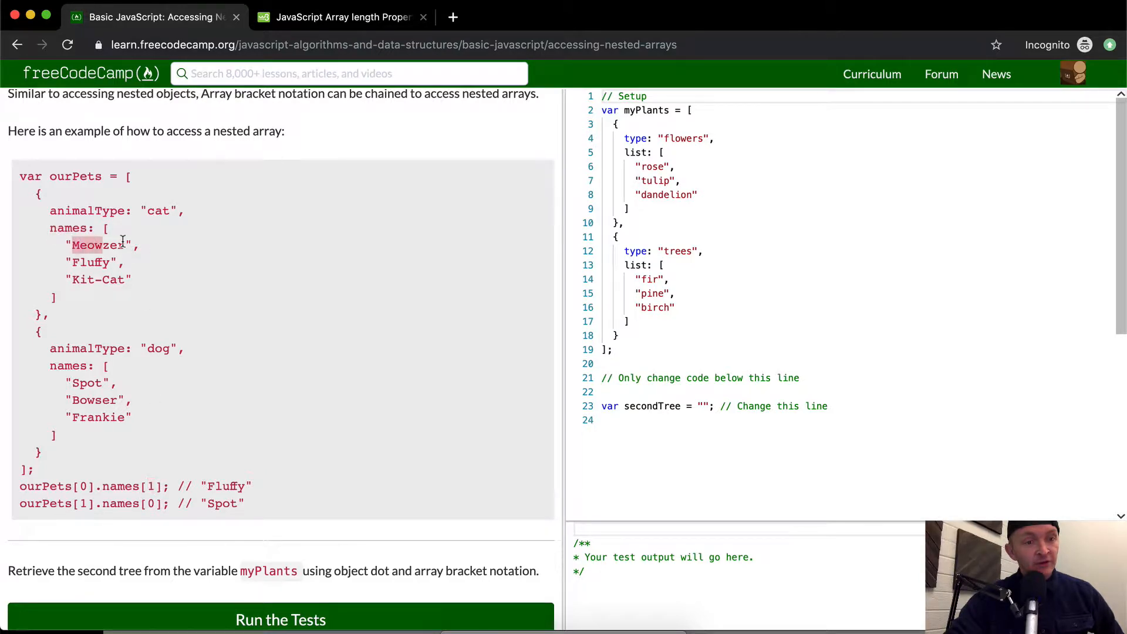
double_click(90, 263)
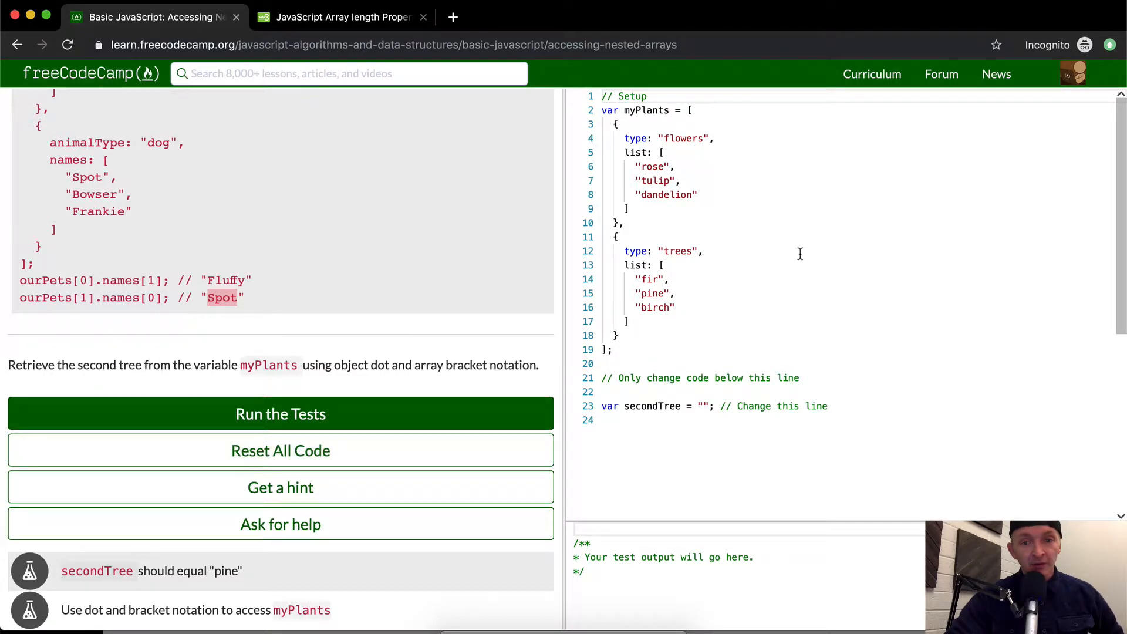
mouse_move(342, 359)
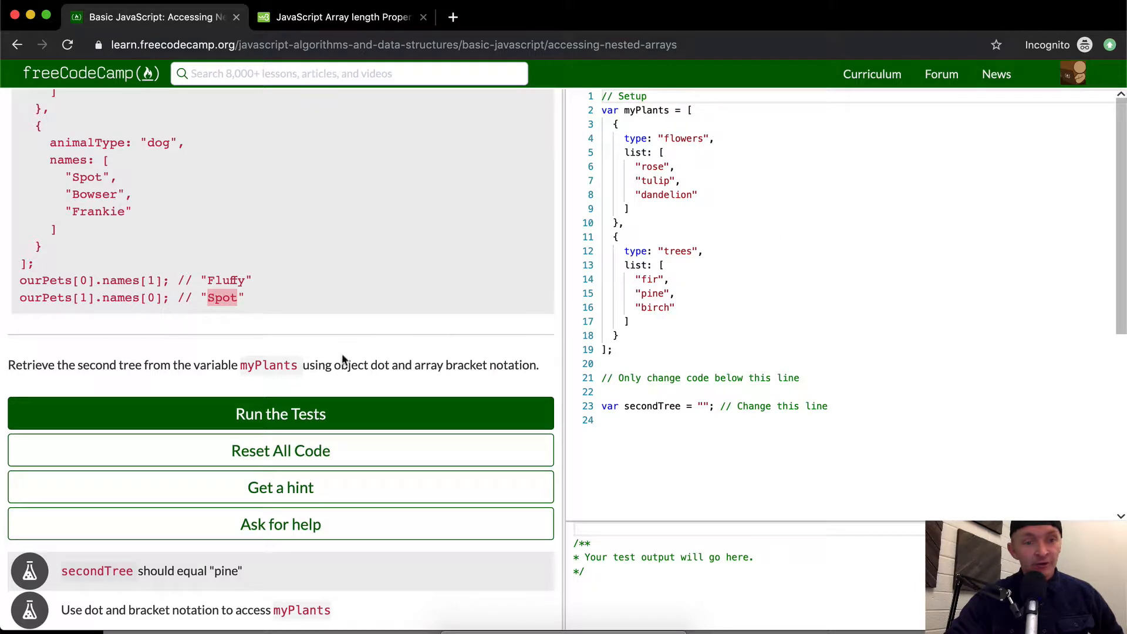
mouse_move(371, 365)
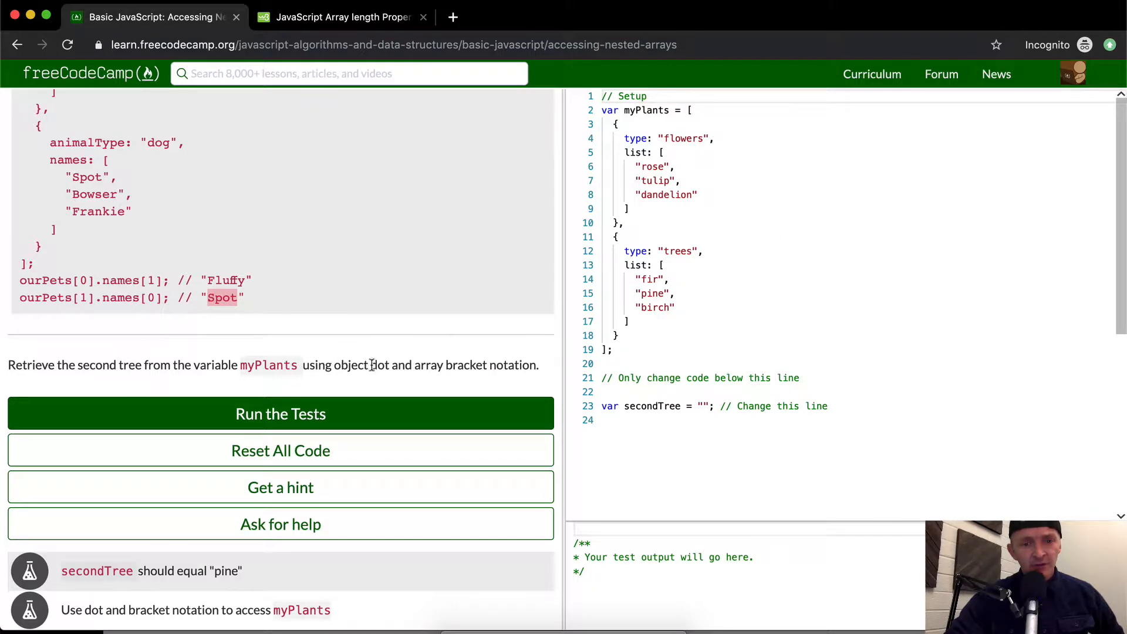
mouse_move(456, 366)
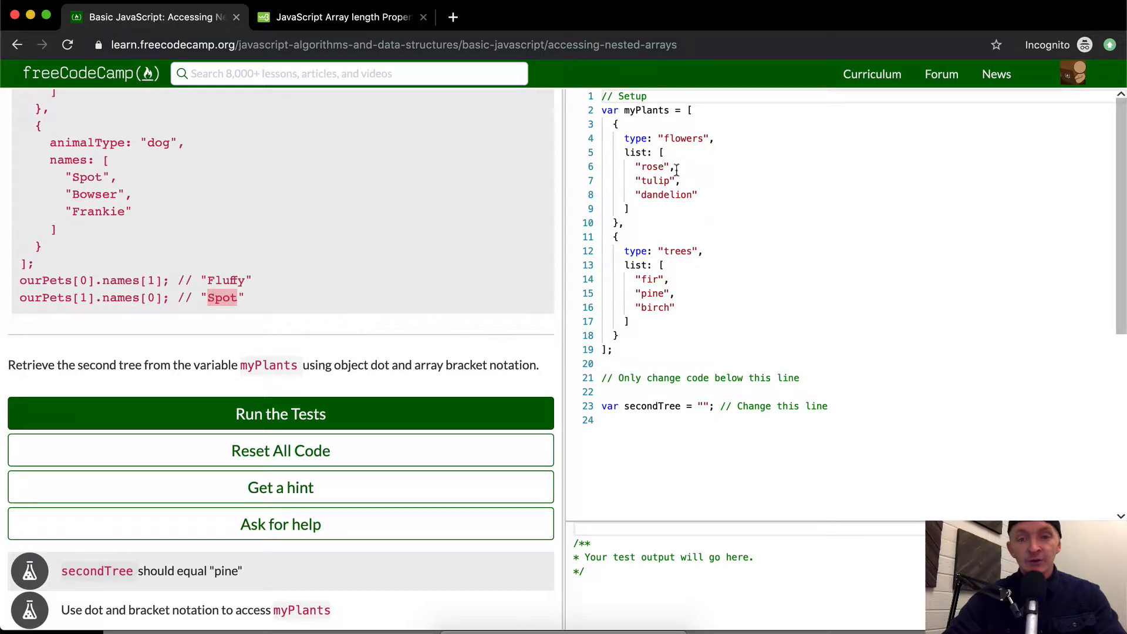
mouse_move(691, 285)
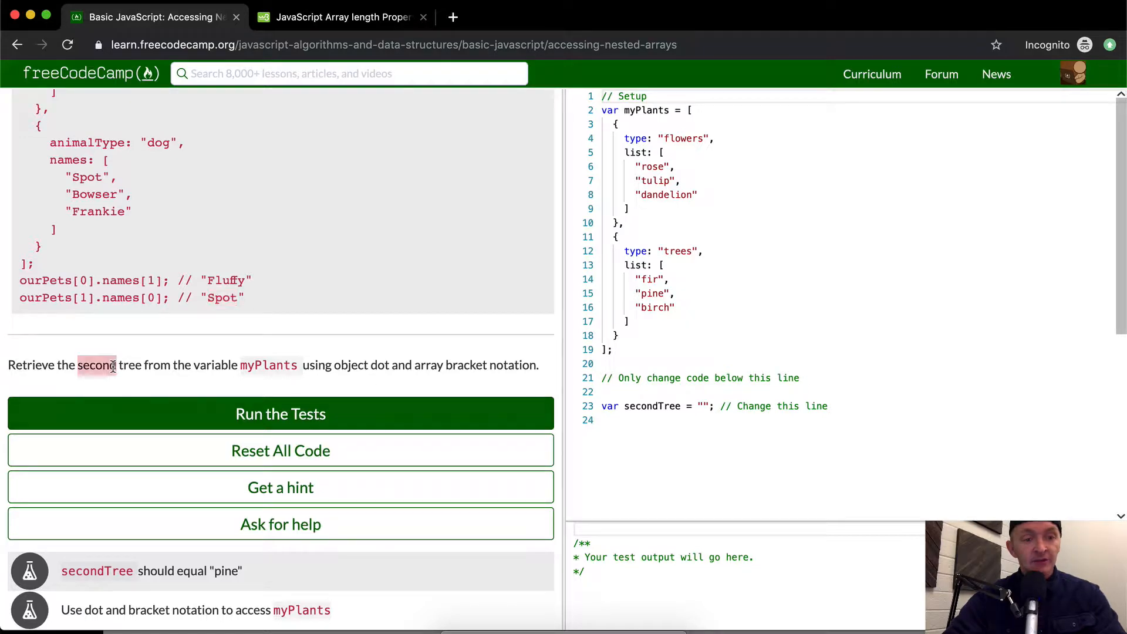
double_click(651, 294)
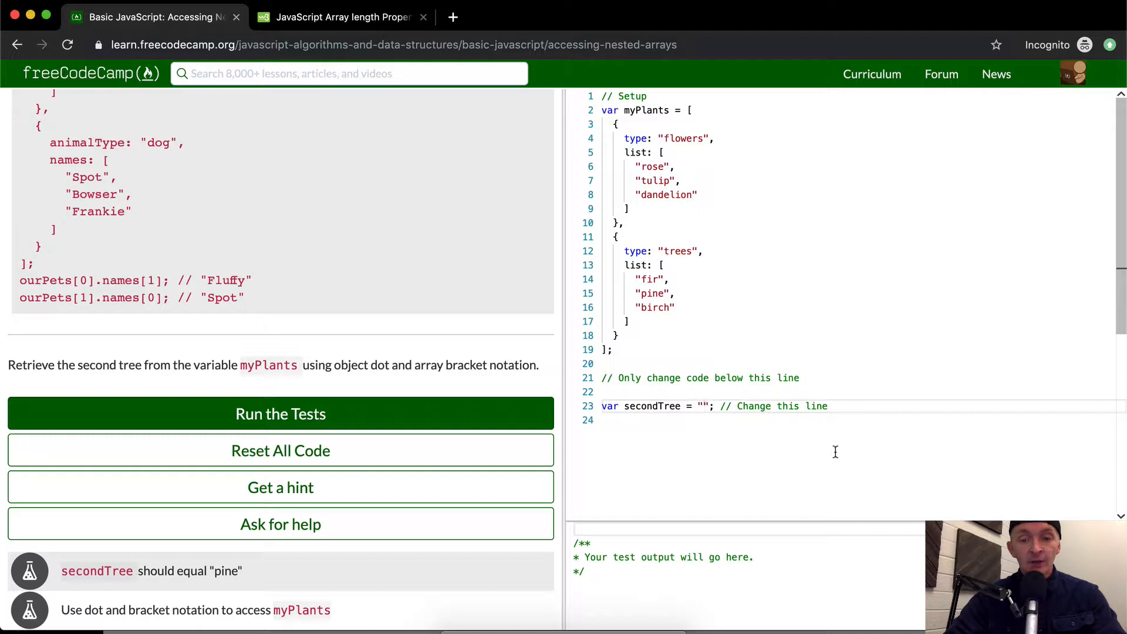
Step: Add a console.log(secondTree); line to the code
text(conso)
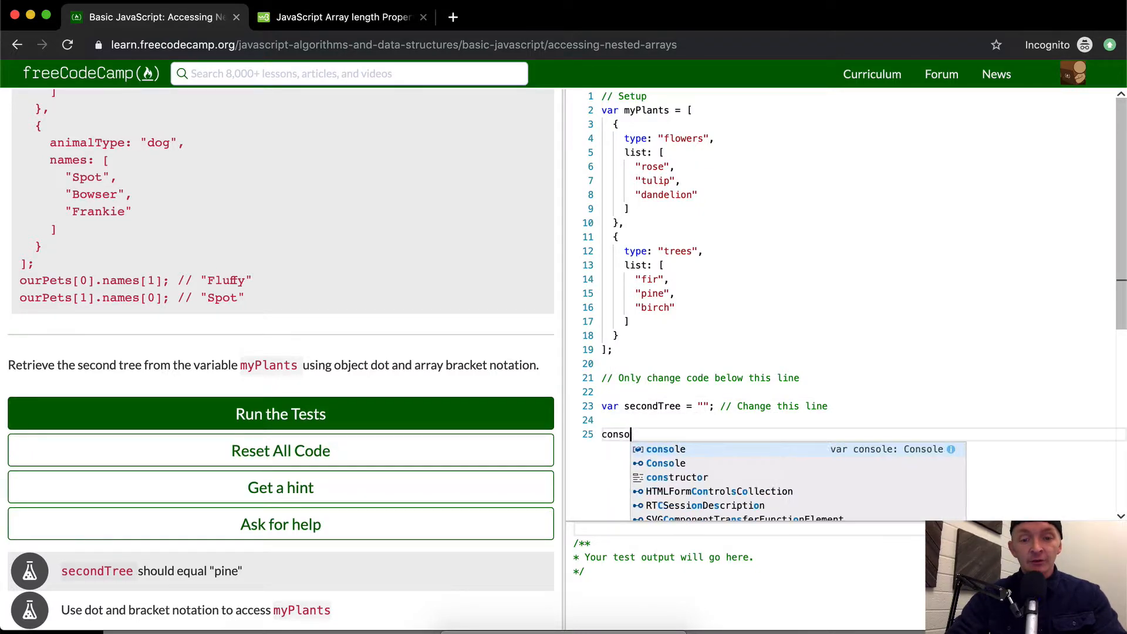
text(.log(sec)
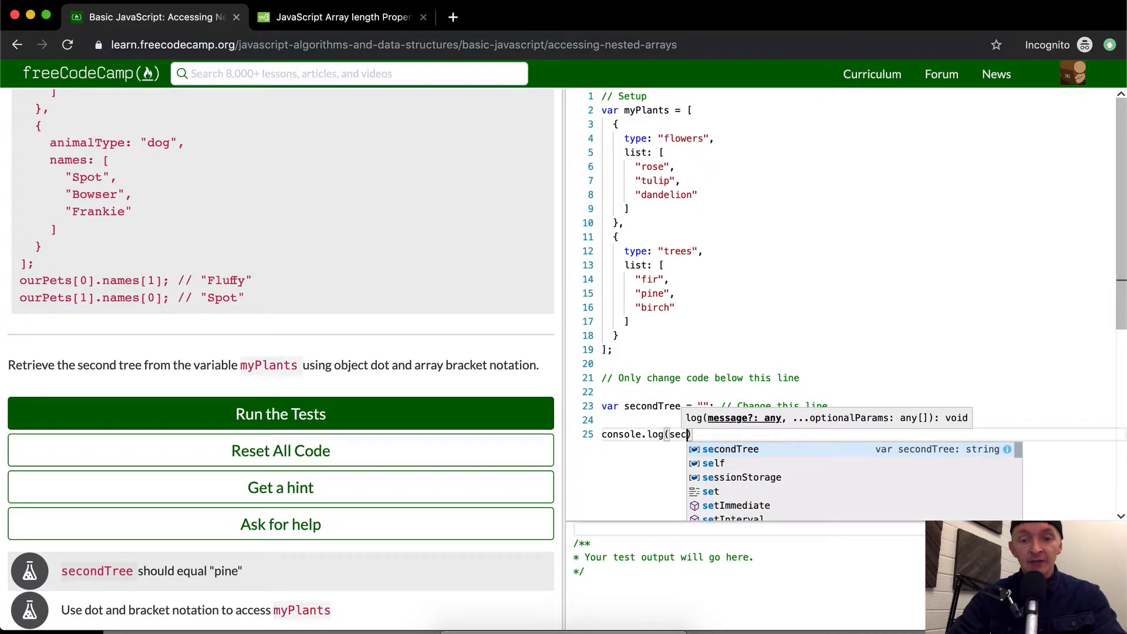
text(ondTree)
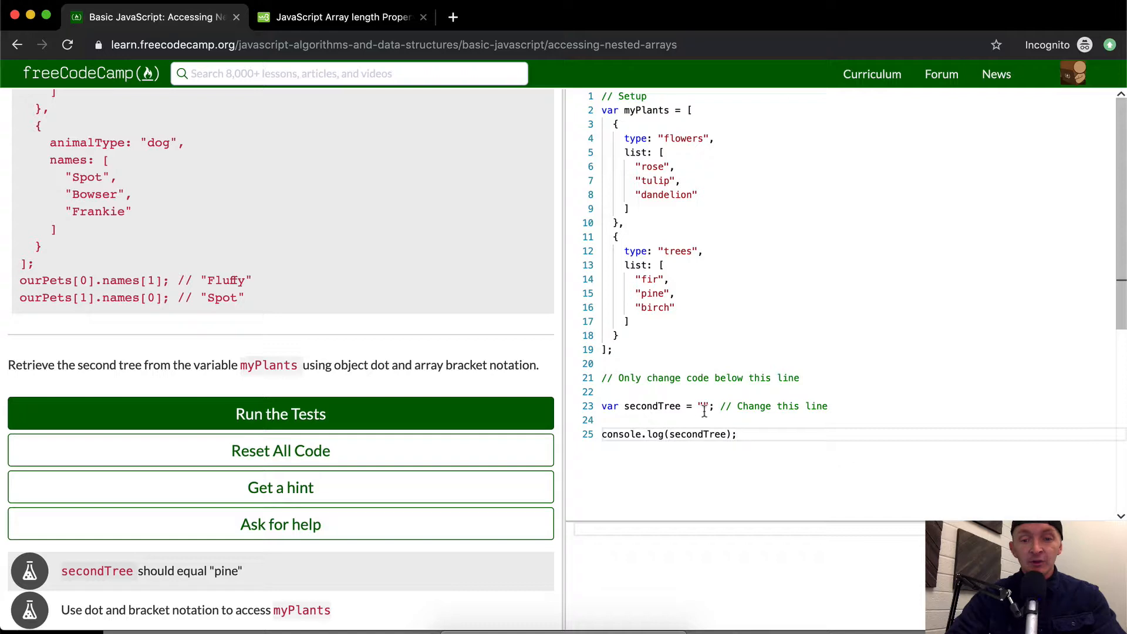
Step: Replace secondTree's empty string value with myPlants[1];
click(703, 406)
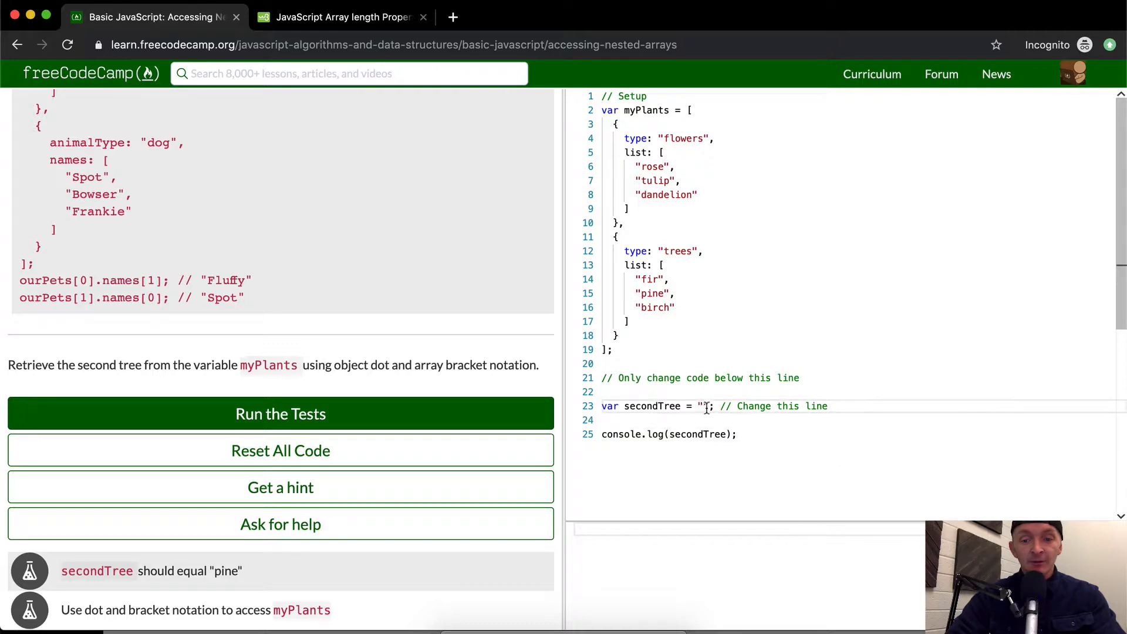
key(Backspace)
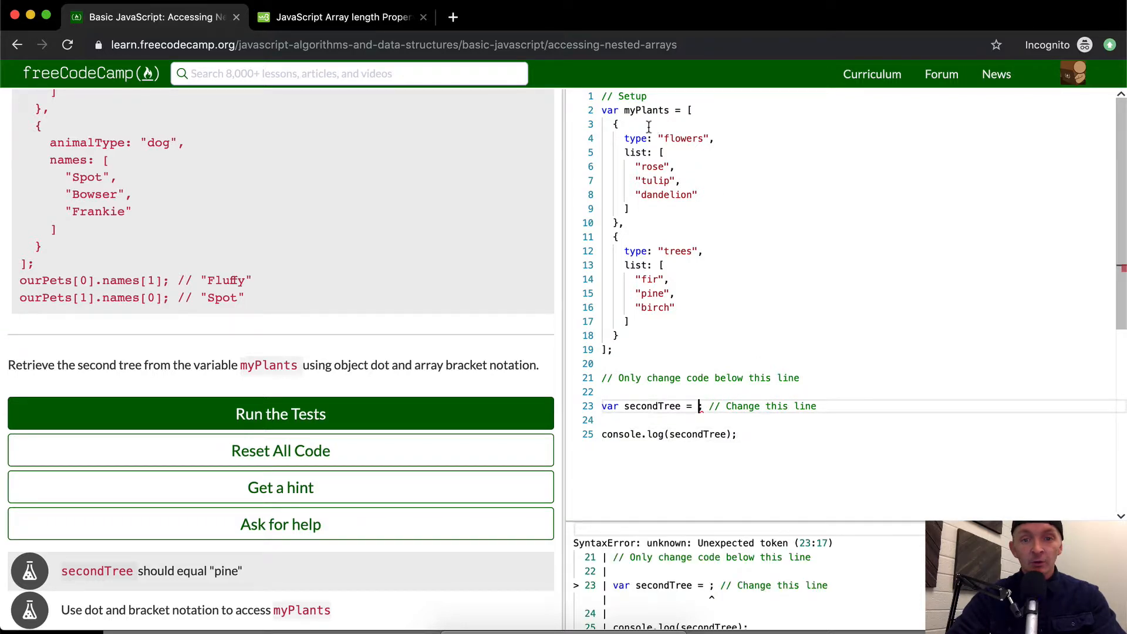
text(myPlants)
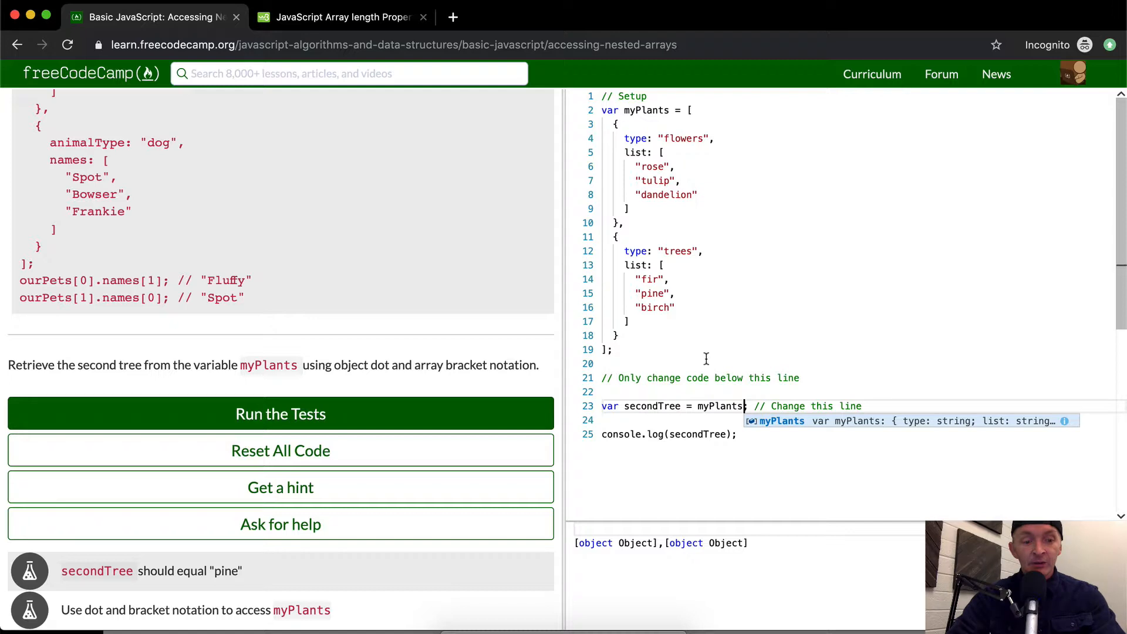
text([1;)
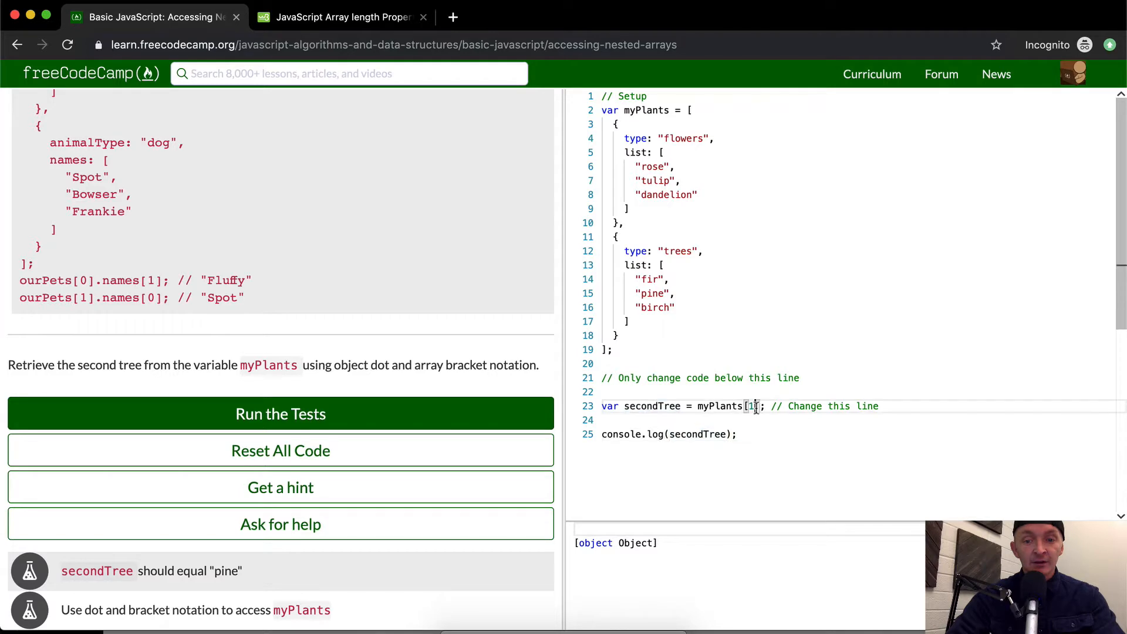
Step: Append .list to myPlants[1] and inspect the pine output and secondTree variable
text(.l)
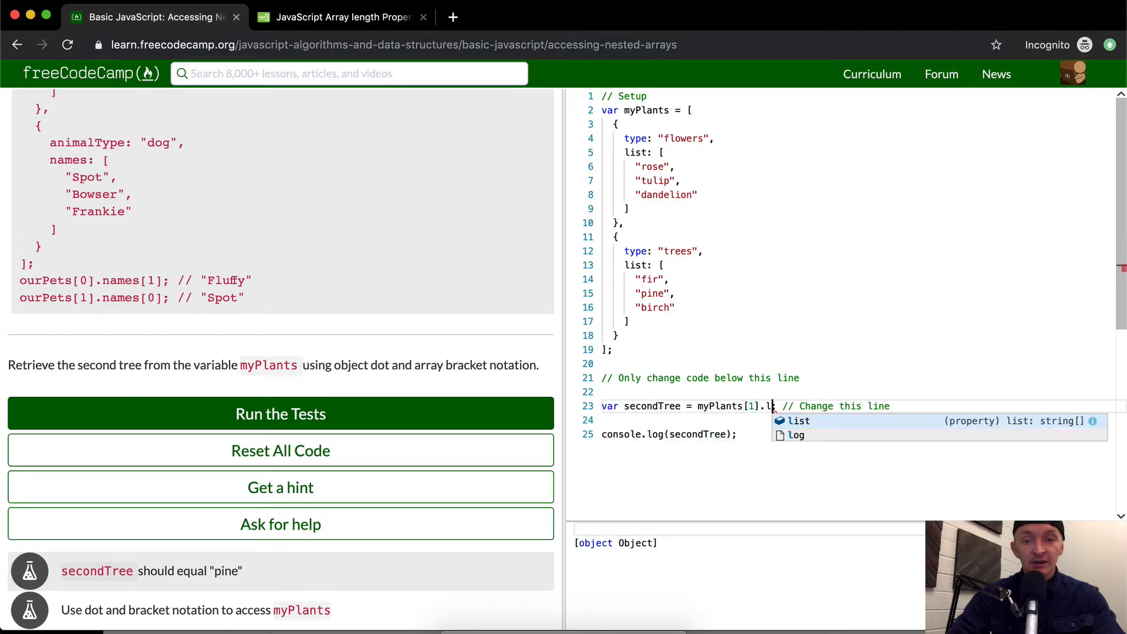
text(ist;)
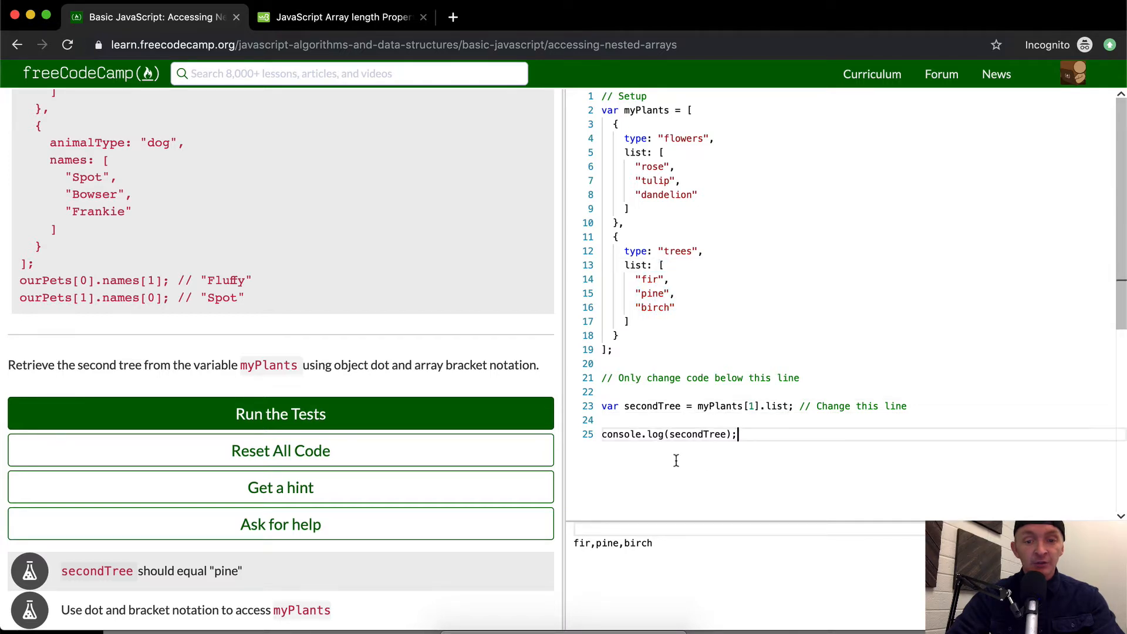
double_click(608, 543)
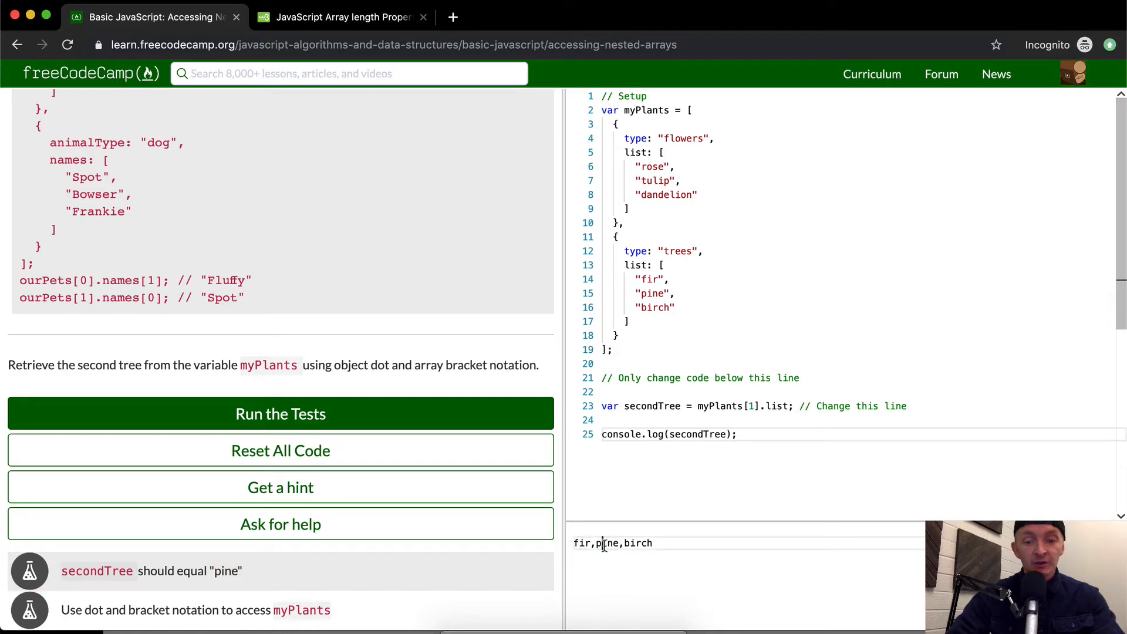
double_click(652, 406)
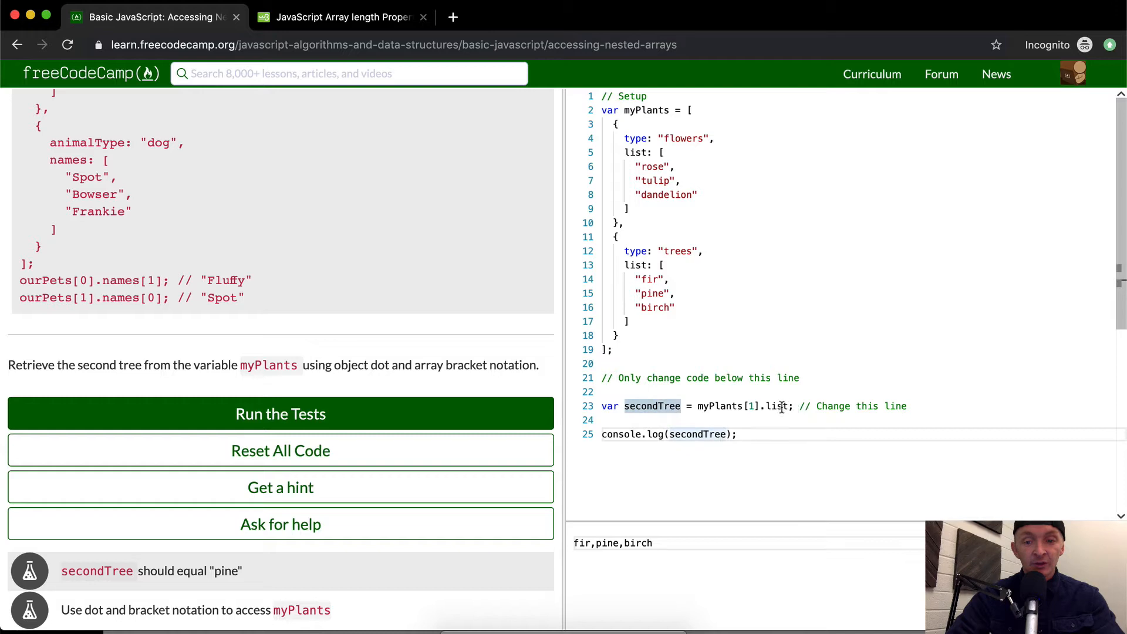
Step: Index the list, trying several index values, then run the challenge tests
text([1)
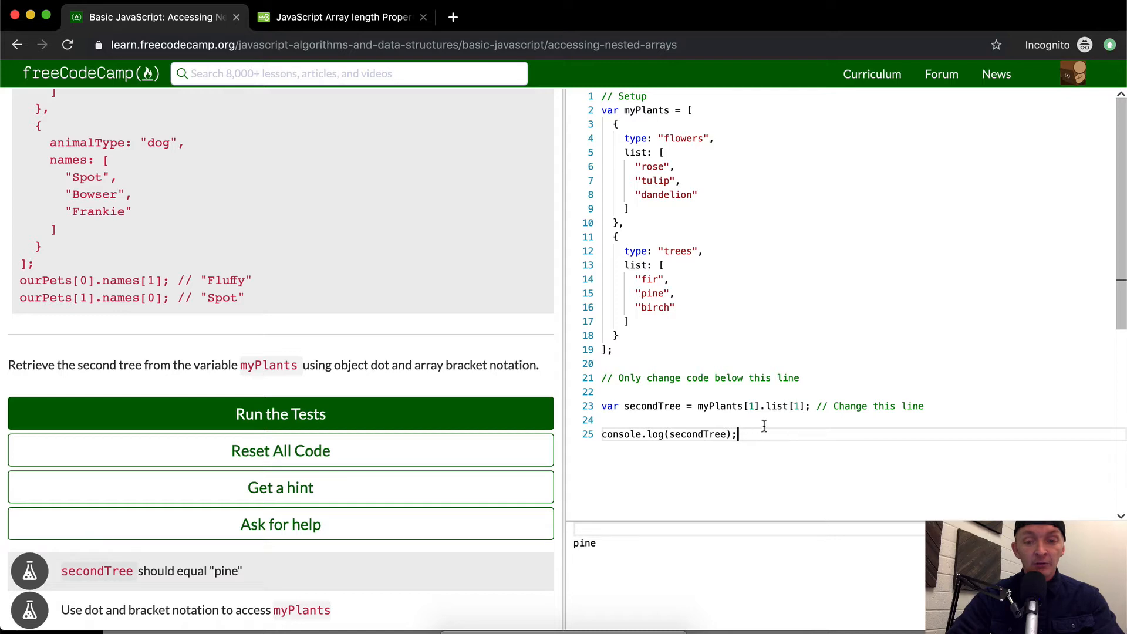
key(Backspace)
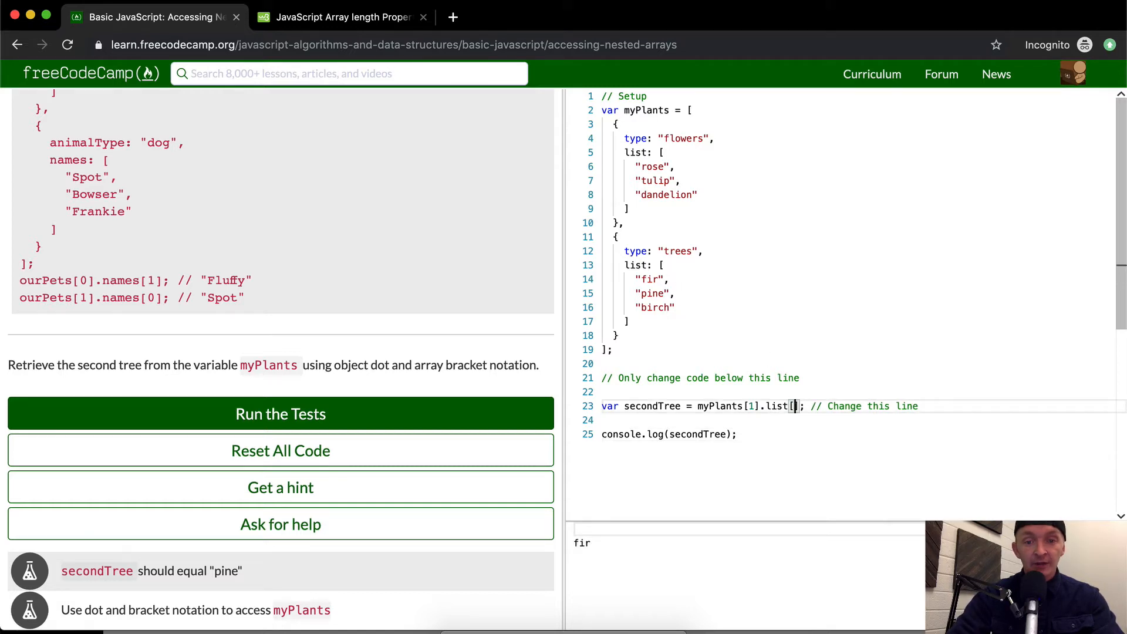
text(2)
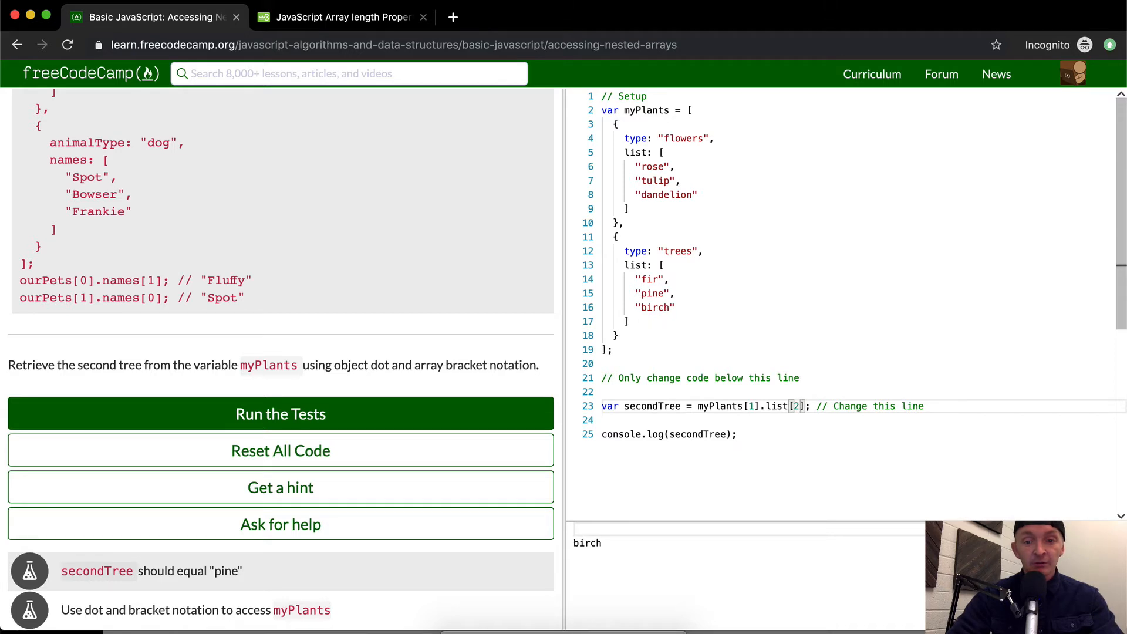
text(1)
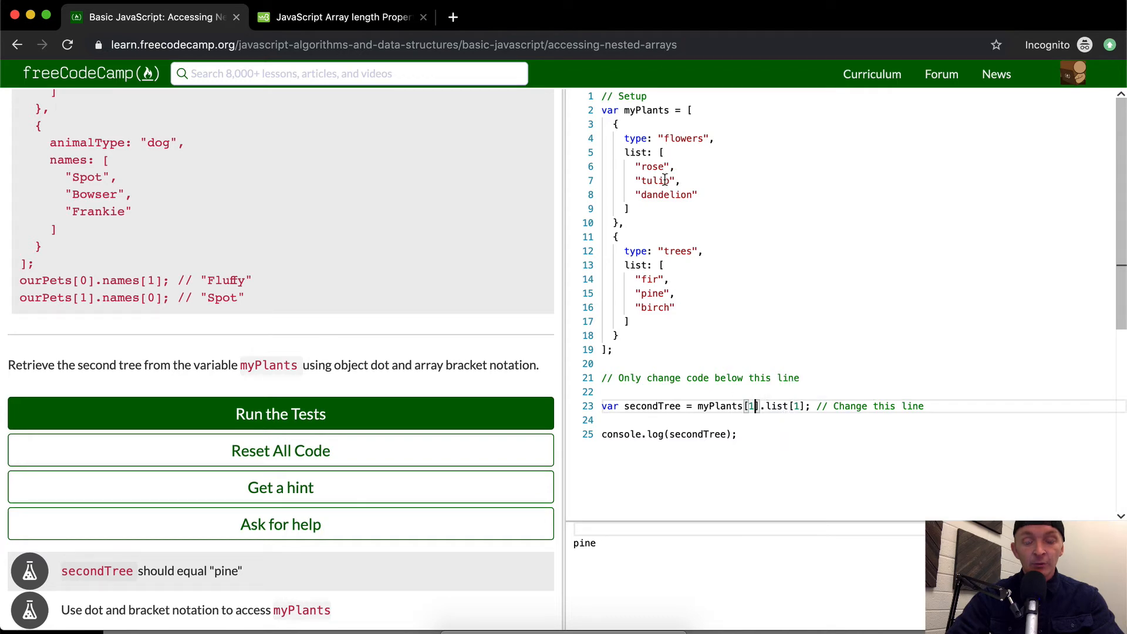
text(0)
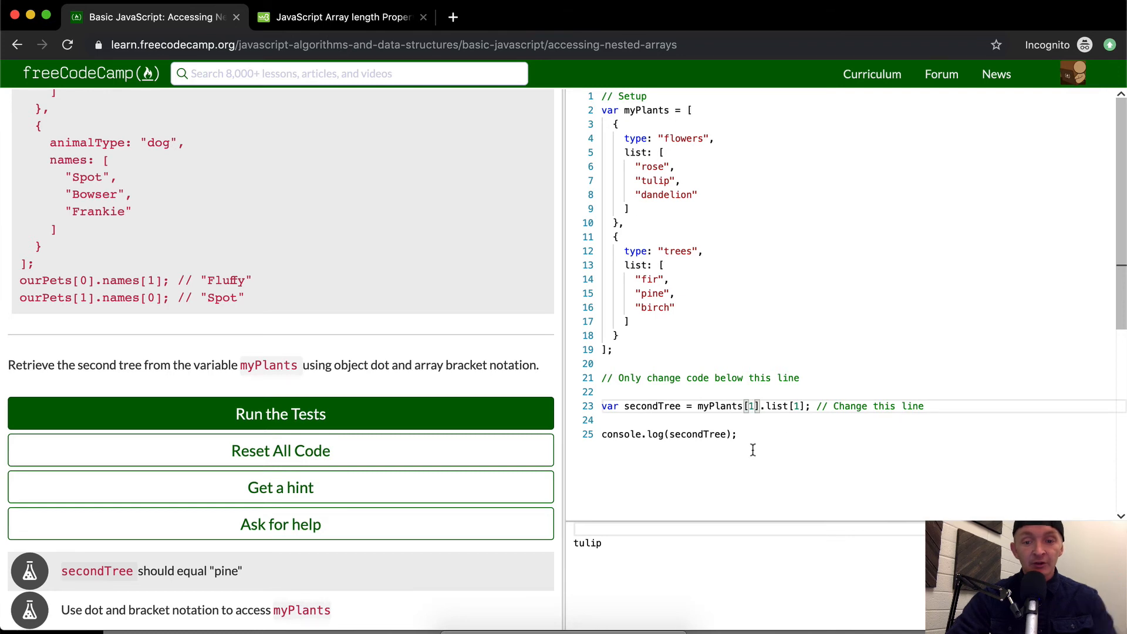
click(281, 413)
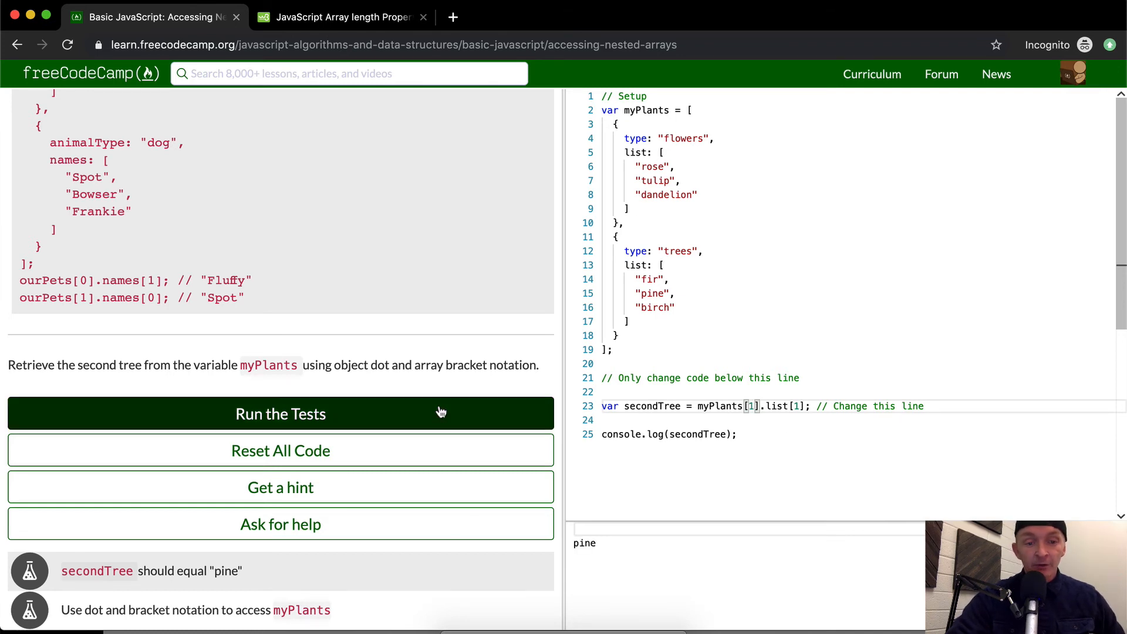
click(281, 414)
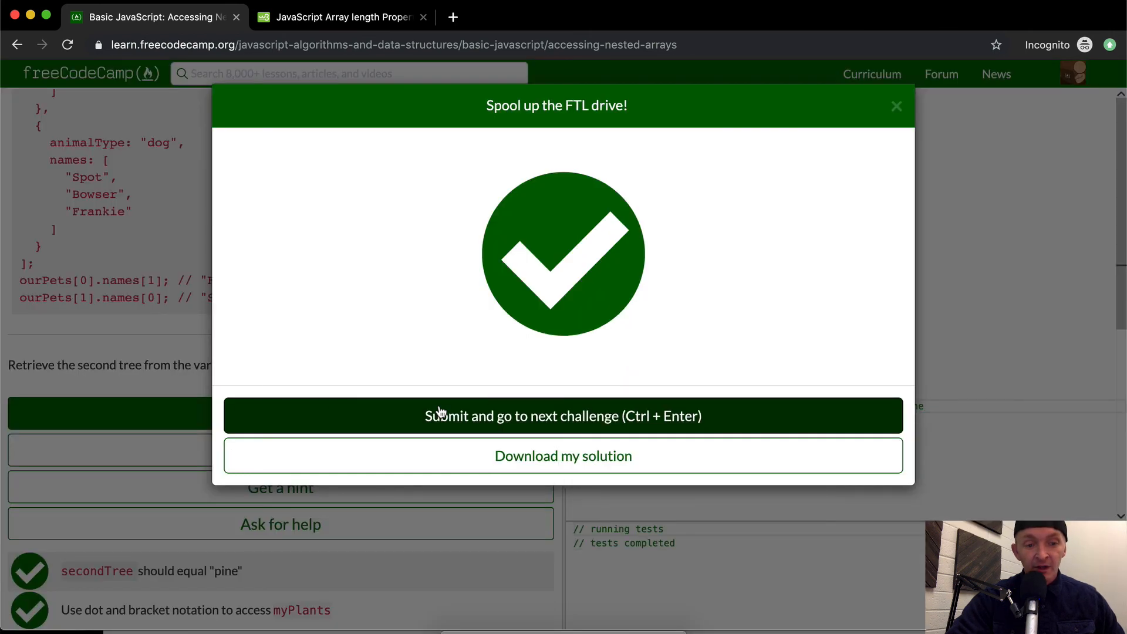